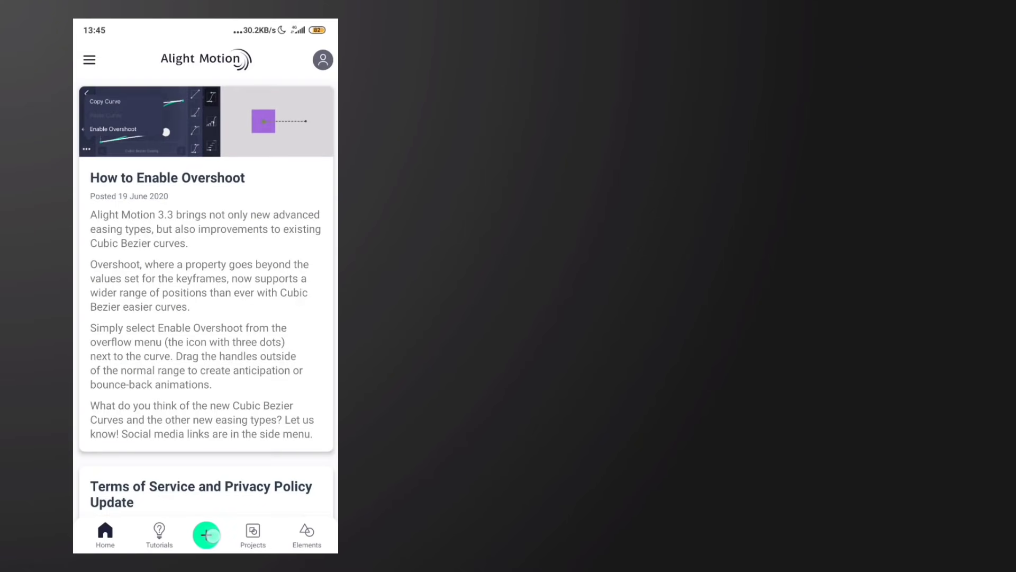
# - Create a new 16:9, 1080p, 30 fps project with a black background
pyautogui.click(206, 534)
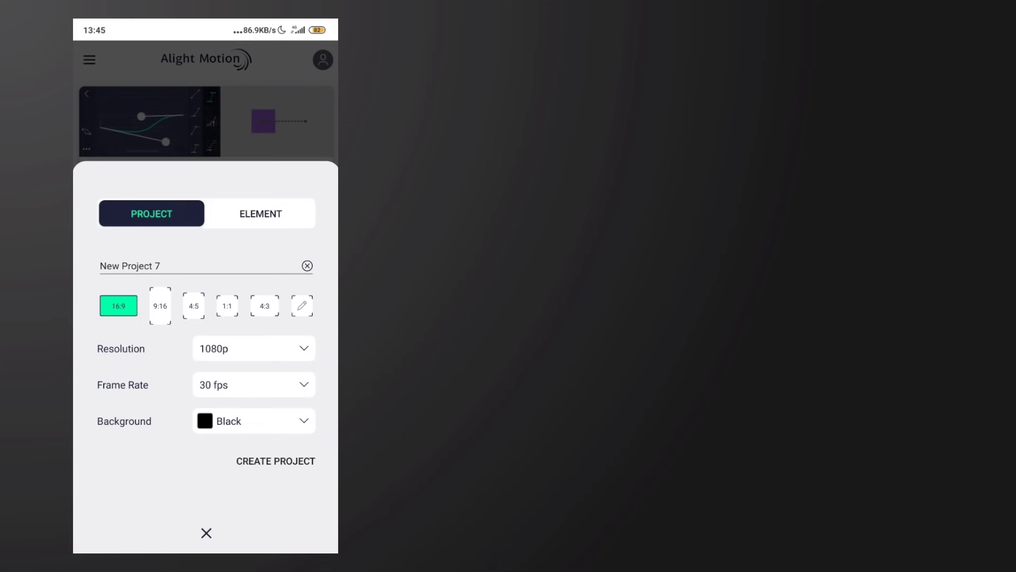
pyautogui.click(253, 384)
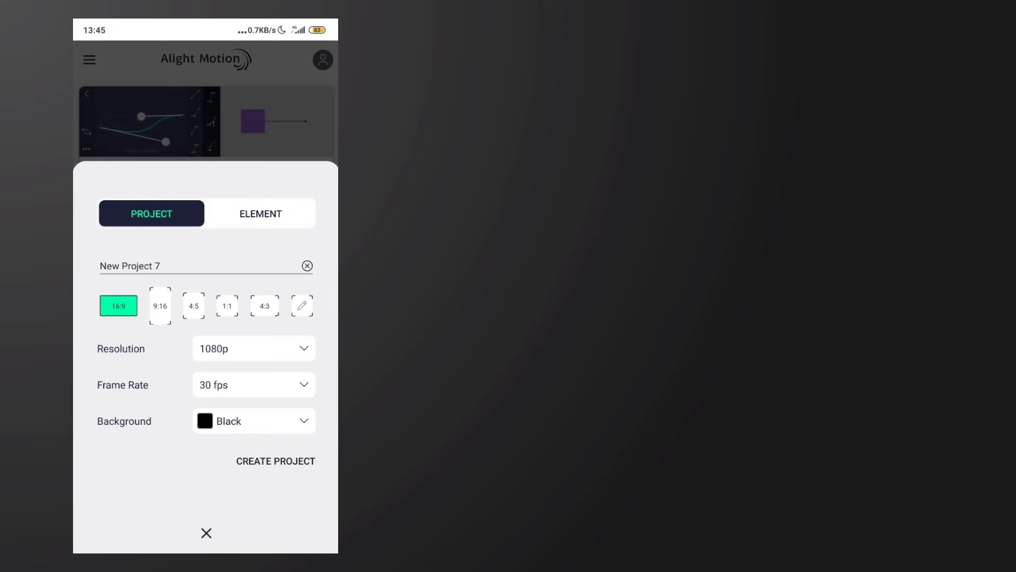
pyautogui.click(275, 460)
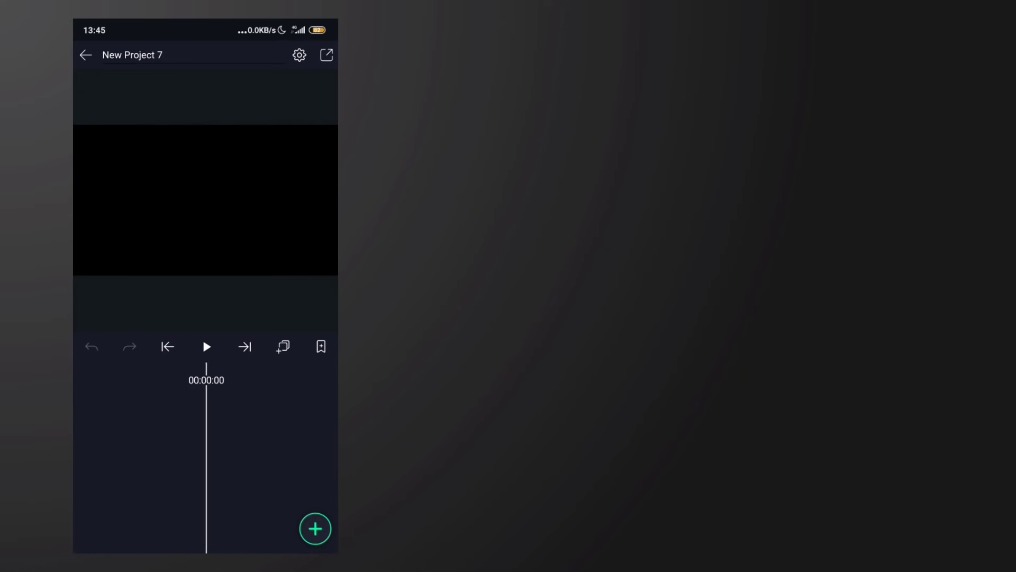
# - Add the gameplay video to the timeline, then return to the home screen
pyautogui.click(315, 528)
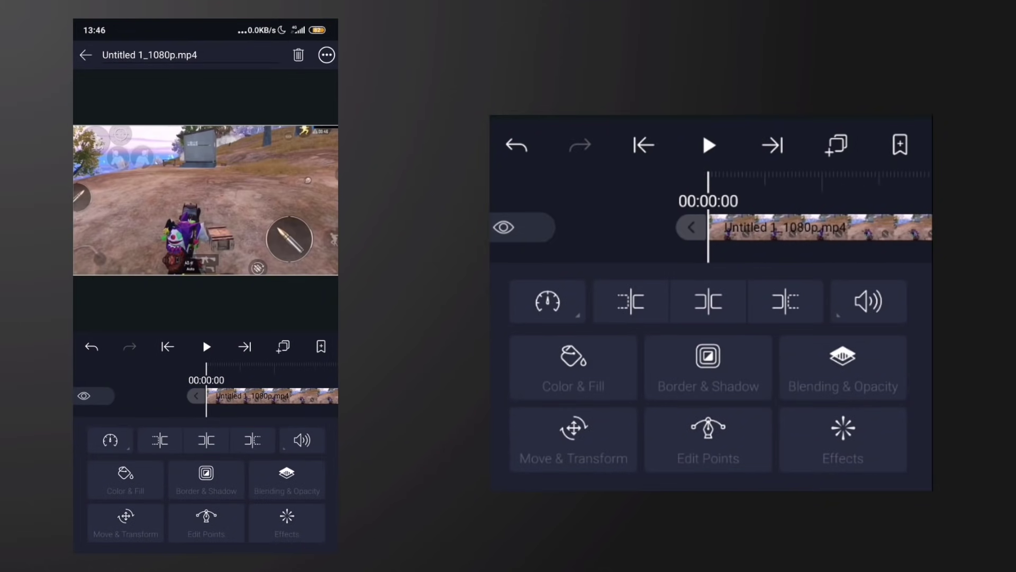
pyautogui.click(206, 346)
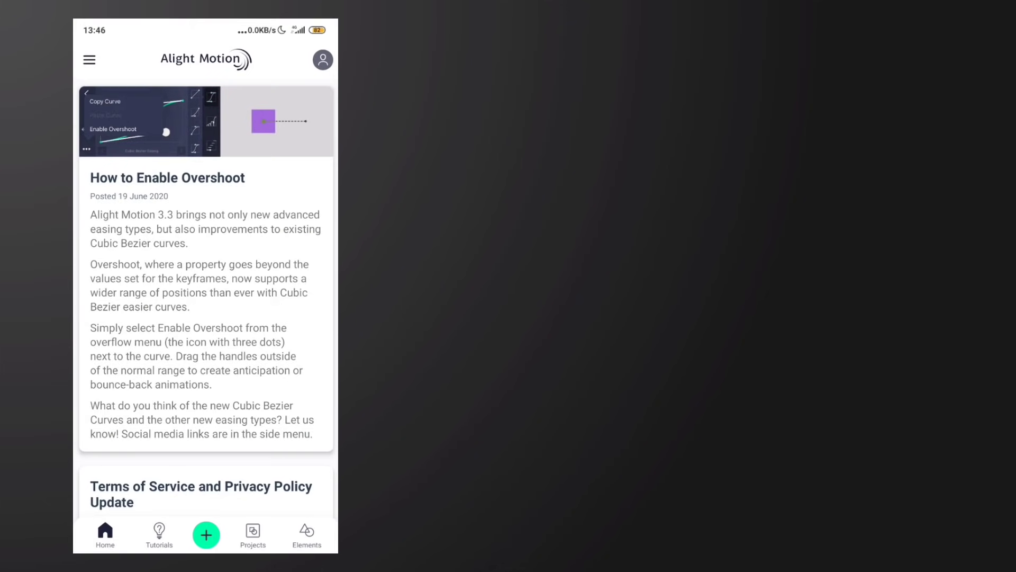
# - Check the side menu settings, then reopen New Project 7 from Projects
pyautogui.click(89, 60)
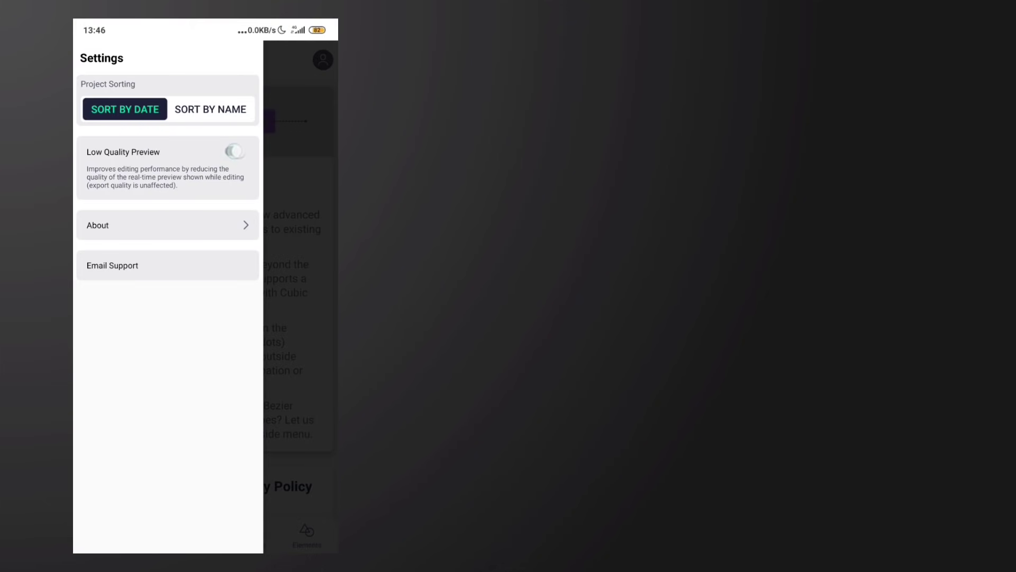
pyautogui.click(235, 152)
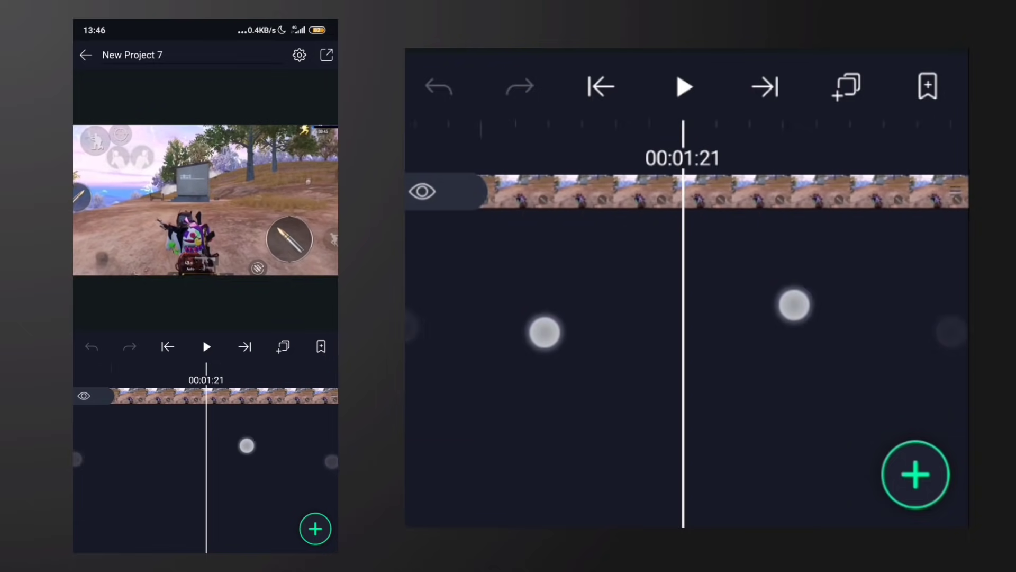
# - Select the gameplay clip at 00:04:17 and bring up its Color & Light effects
pyautogui.click(682, 86)
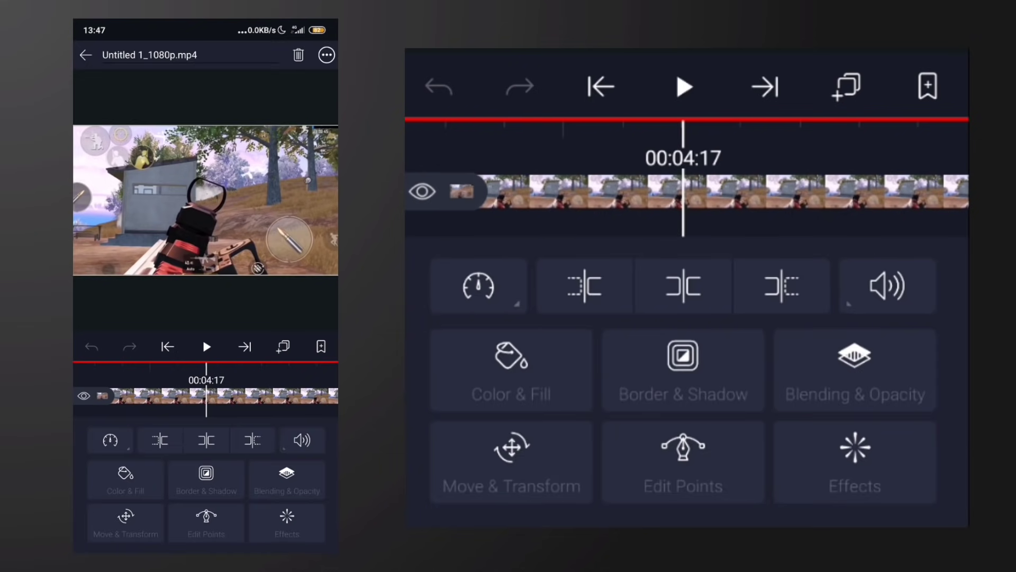
pyautogui.click(854, 462)
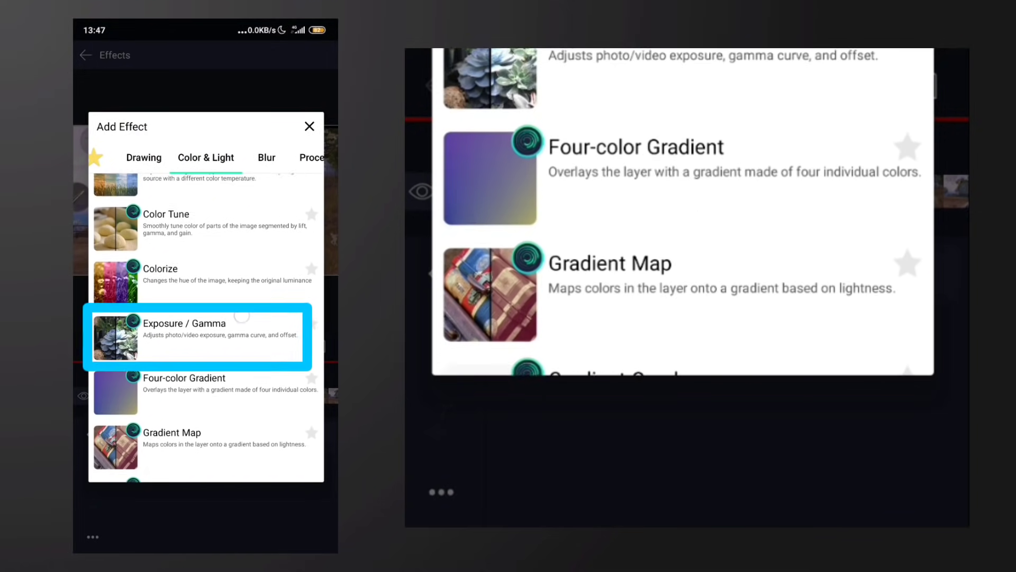
# - Add an Exposure / Gamma effect with exposure keyframed above 1 at 00:04:17 for a flash
pyautogui.click(197, 337)
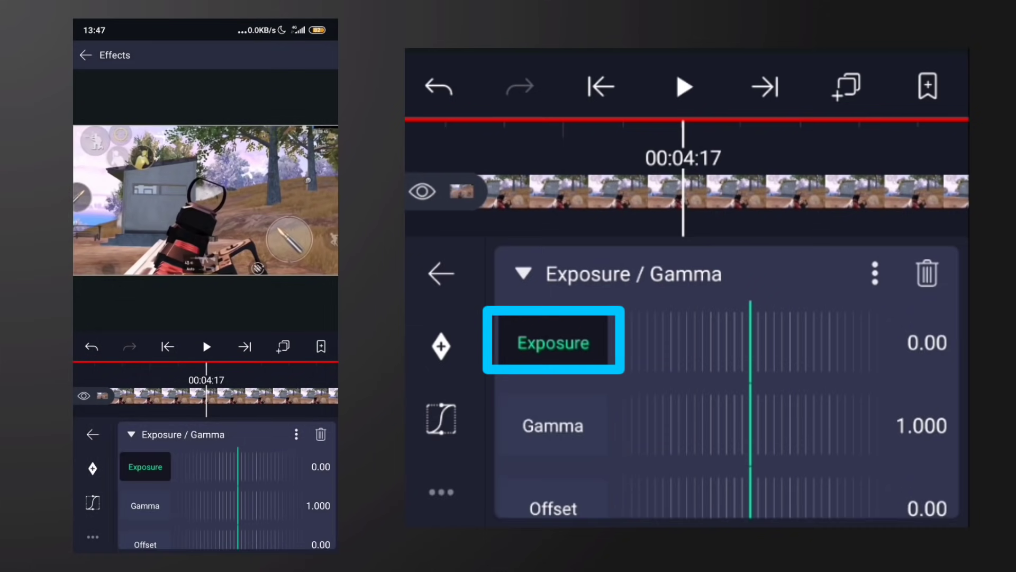
pyautogui.click(441, 347)
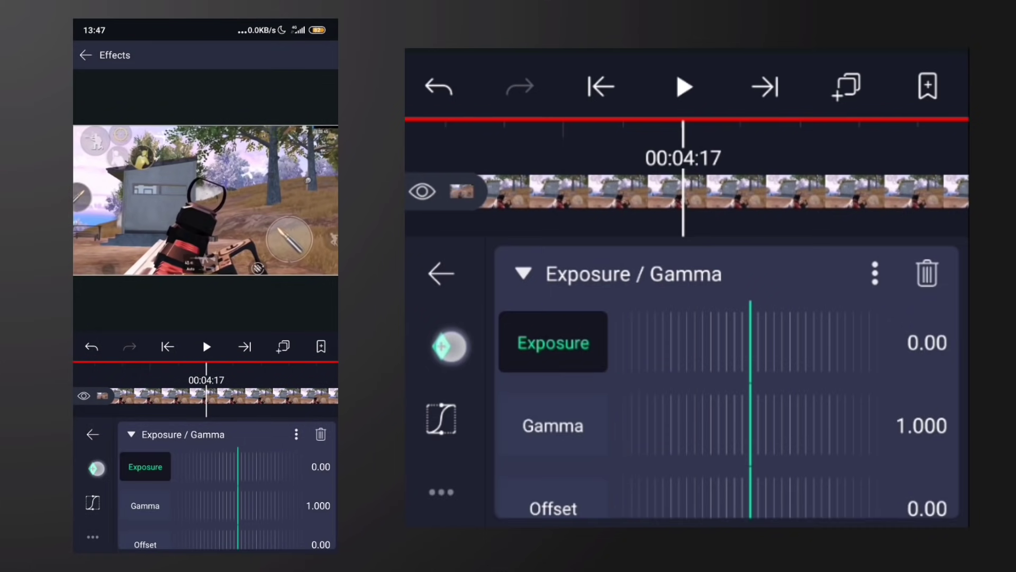
pyautogui.click(449, 346)
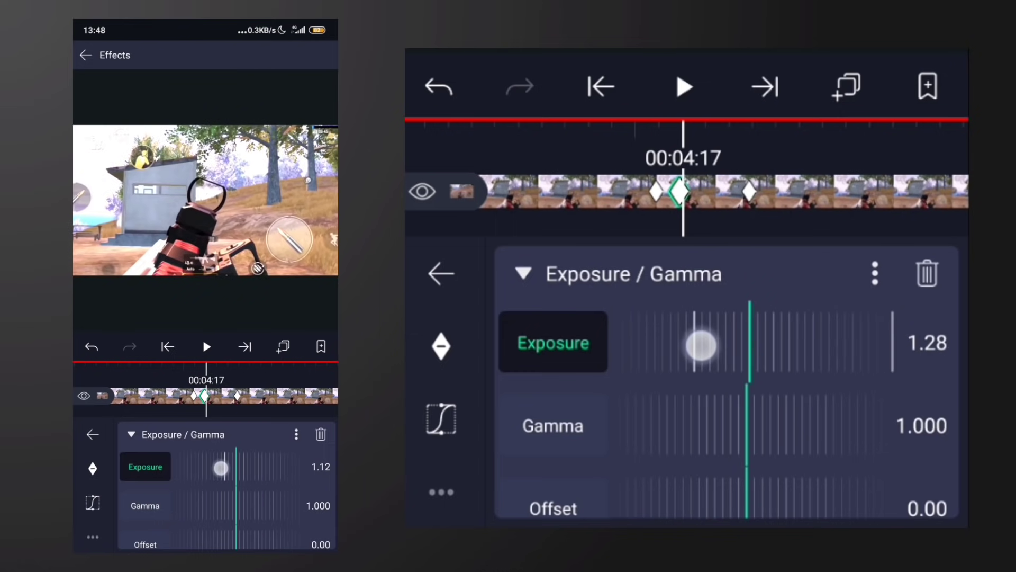
pyautogui.moveTo(703, 344); pyautogui.dragTo(749, 344)
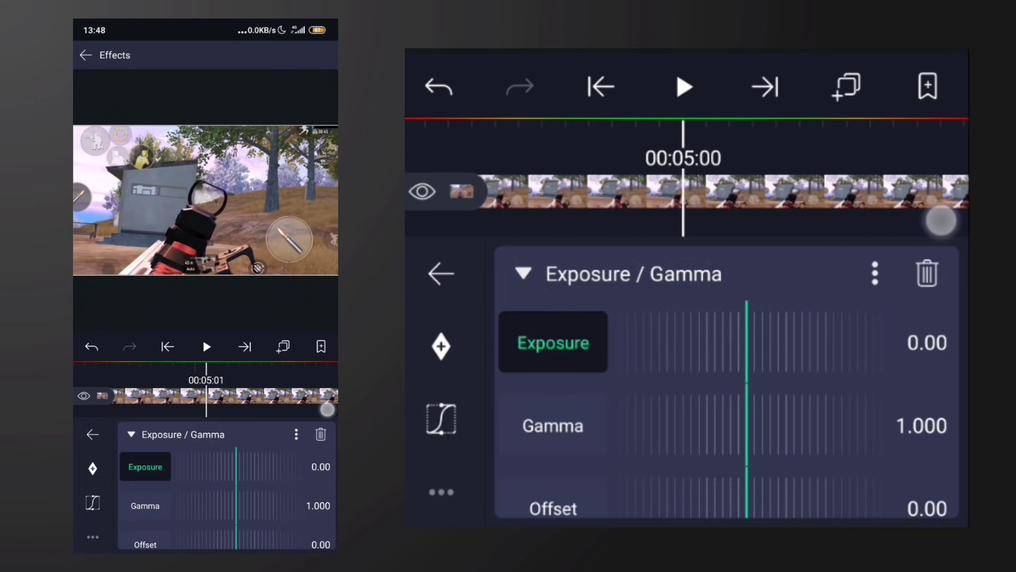
pyautogui.moveTo(745, 342); pyautogui.dragTo(845, 342)
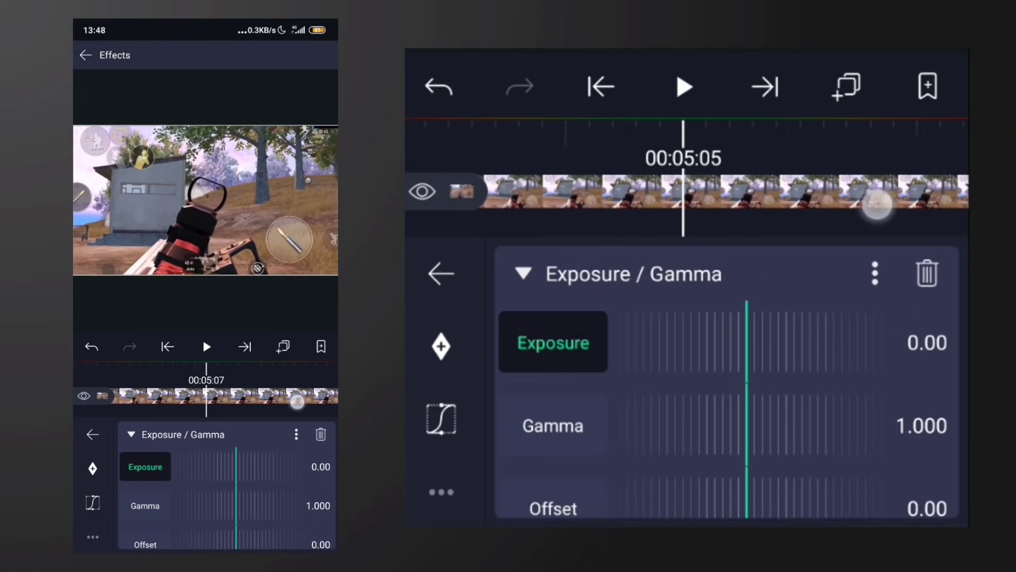
# - Find the next gunshot by playback and add an exposure flash around 00:07:12
pyautogui.click(682, 87)
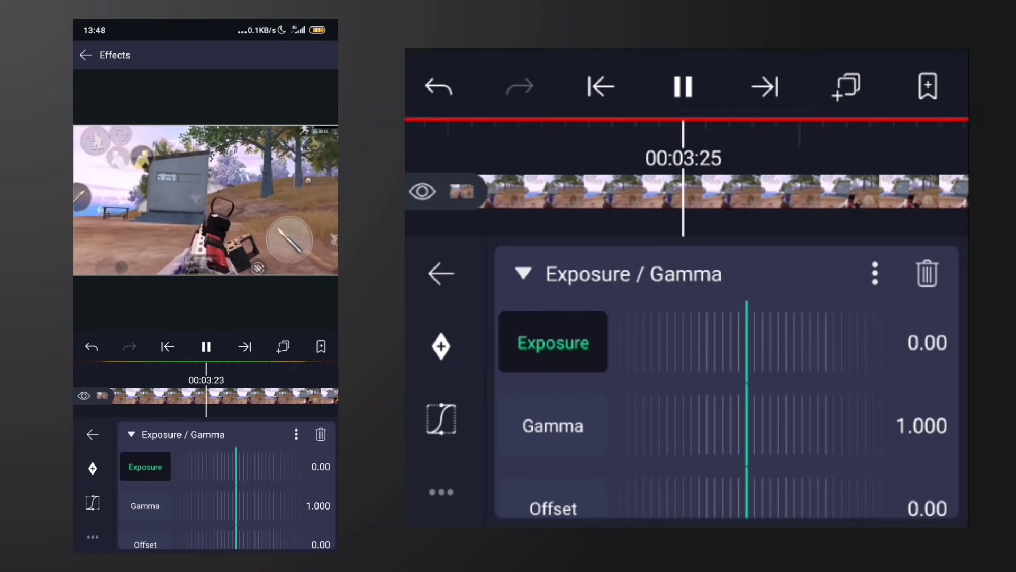
pyautogui.click(681, 85)
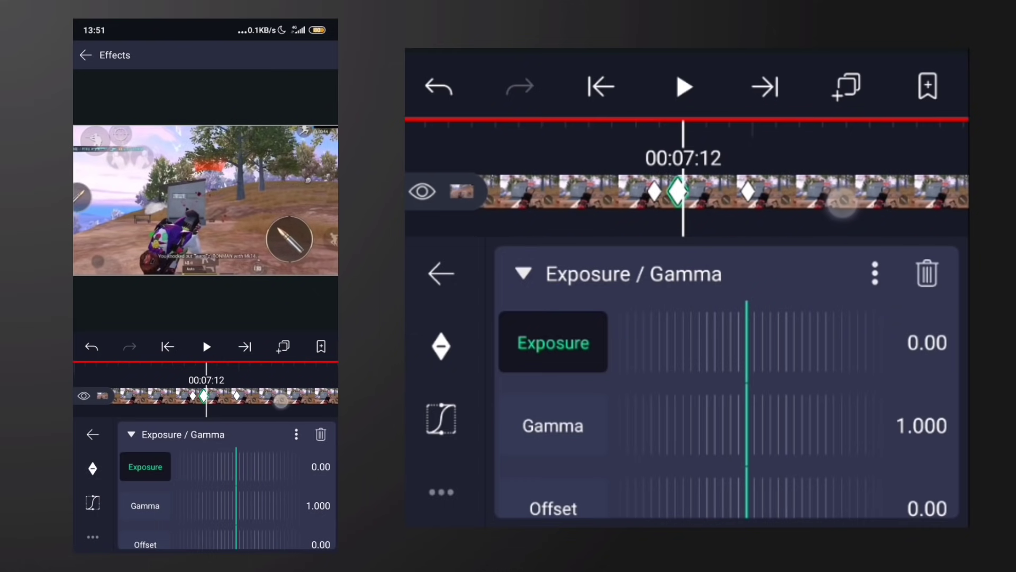
pyautogui.moveTo(748, 339); pyautogui.dragTo(791, 340)
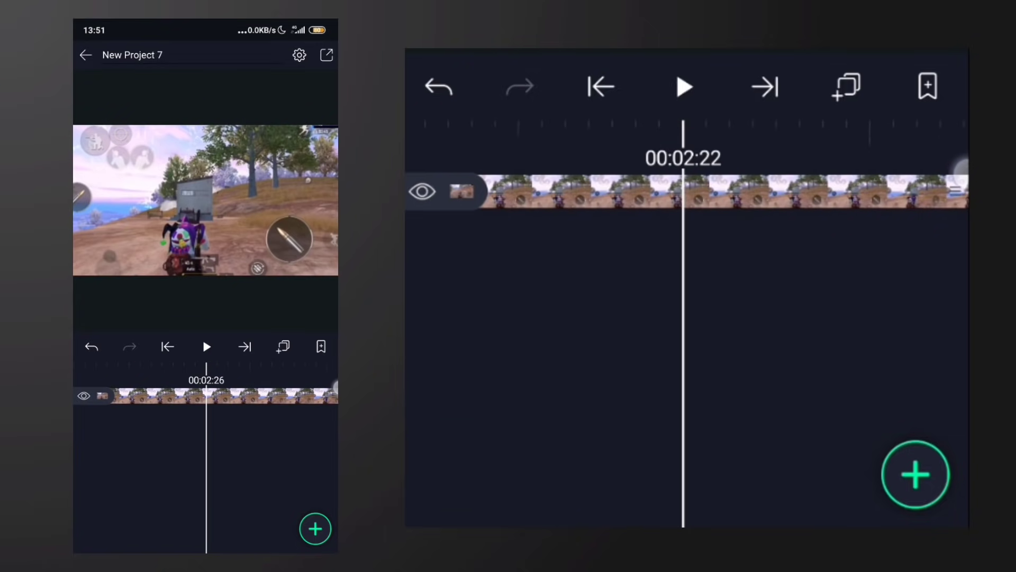
# - Select the clip at 00:04:17 and bring up Move & Transform
pyautogui.click(682, 86)
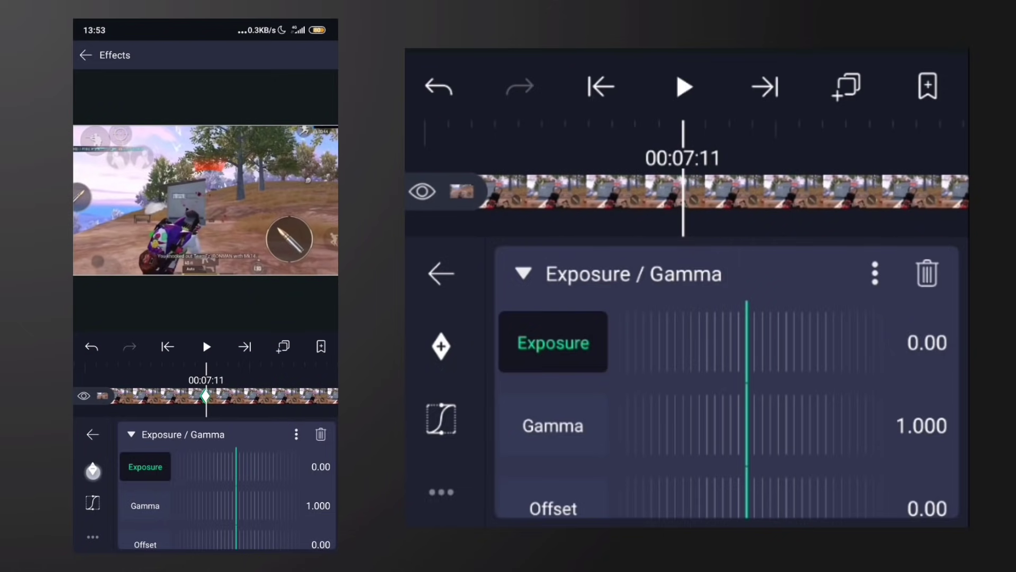
pyautogui.click(441, 273)
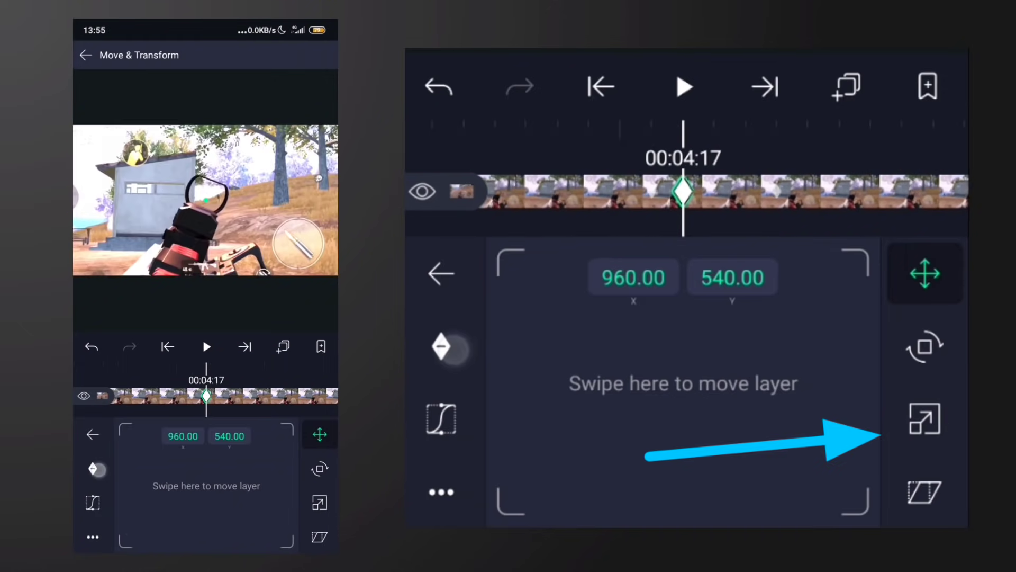
# - Keyframe a scale bounce at 00:04:17, enlarging to about 2647px then back to 2300px
pyautogui.click(925, 418)
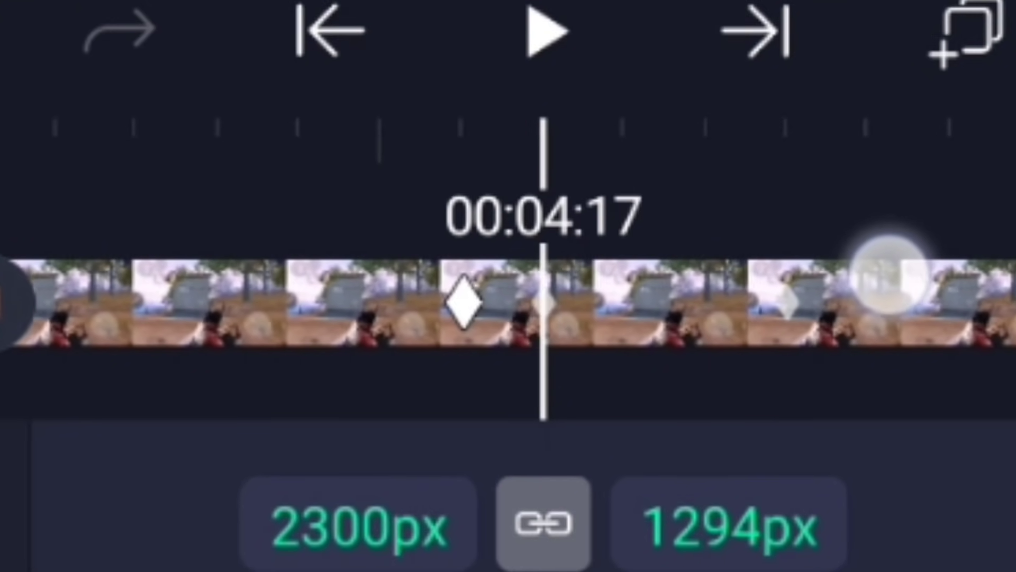
pyautogui.click(544, 305)
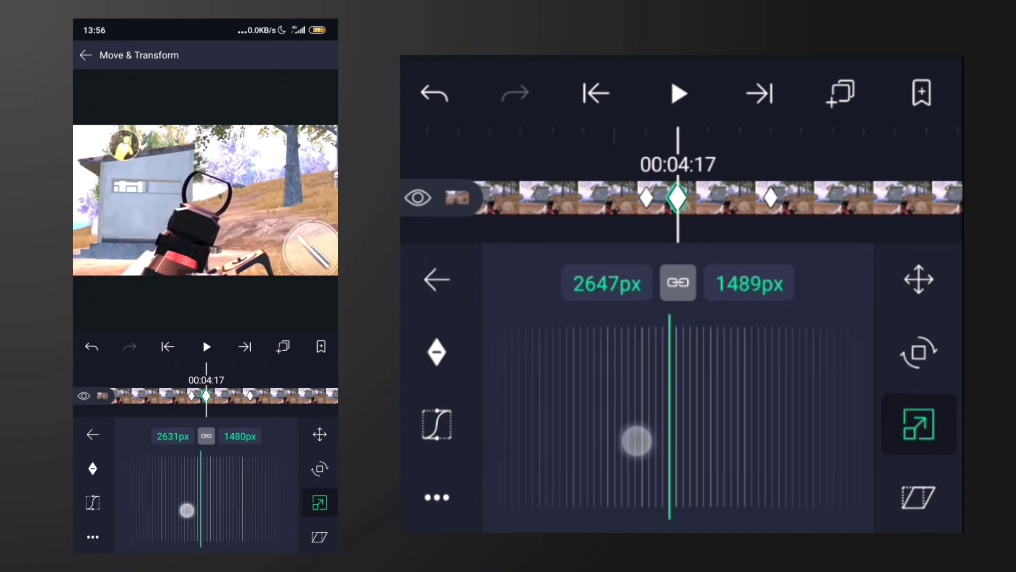
pyautogui.moveTo(636, 441); pyautogui.dragTo(672, 440)
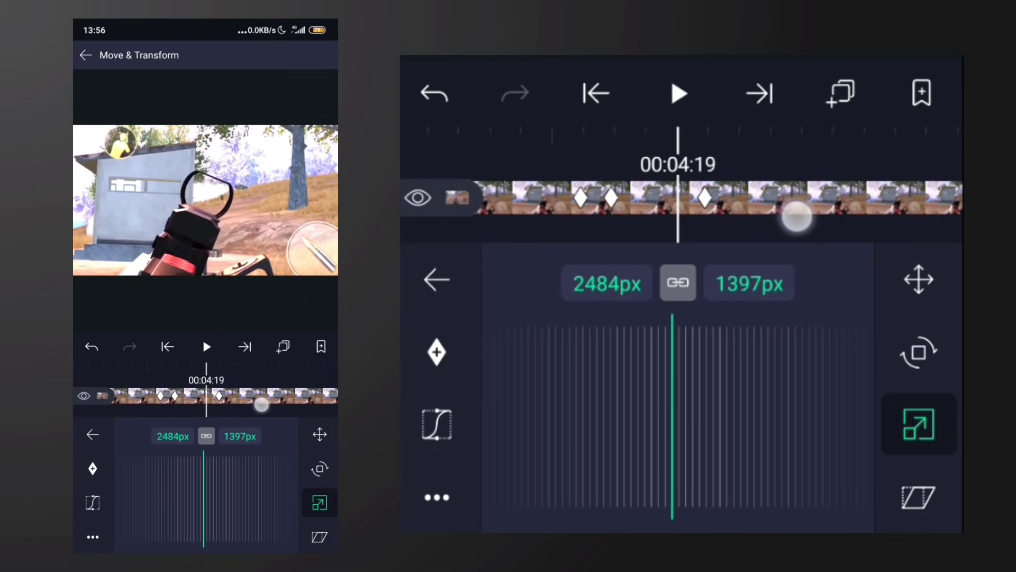
pyautogui.moveTo(796, 220); pyautogui.dragTo(891, 230)
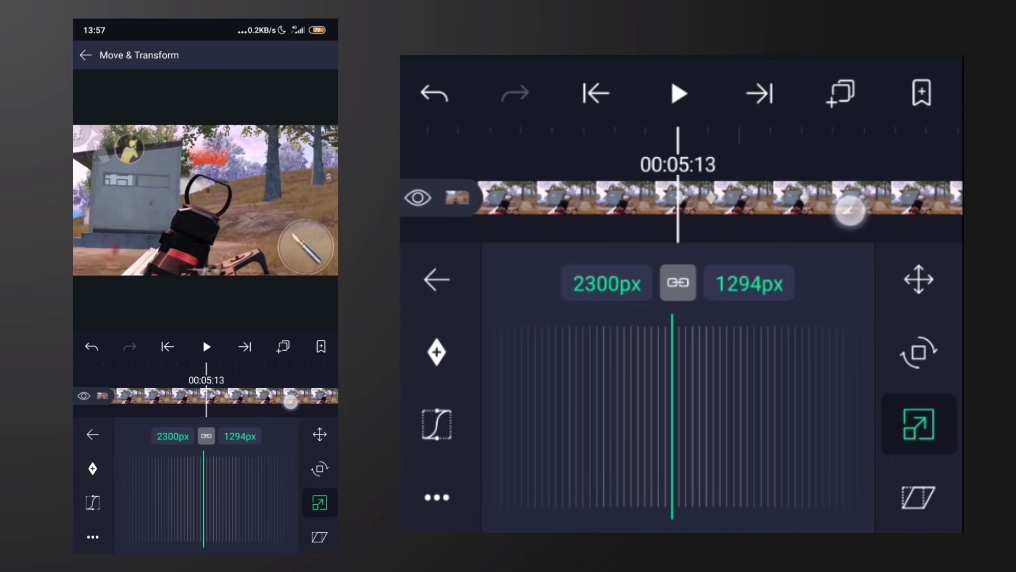
pyautogui.moveTo(849, 209); pyautogui.dragTo(771, 181)
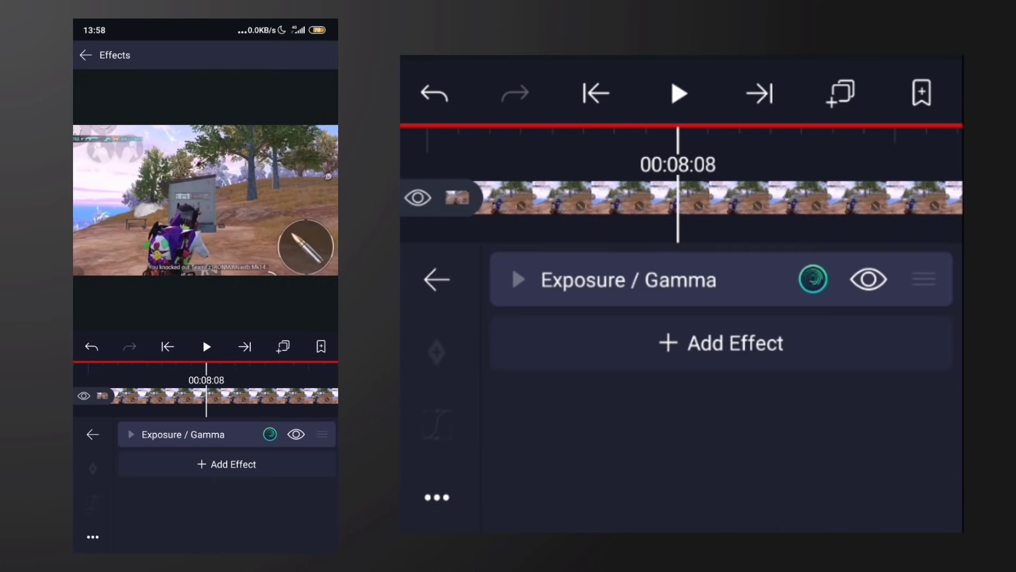
# - Add a Motion Blur effect from the Blur category to the clip
pyautogui.click(720, 343)
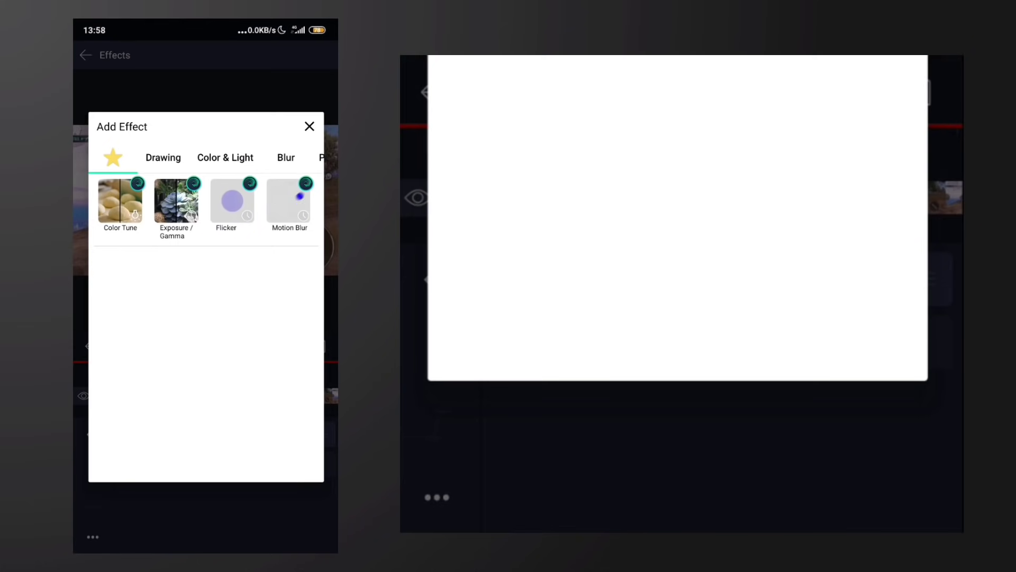
pyautogui.click(286, 157)
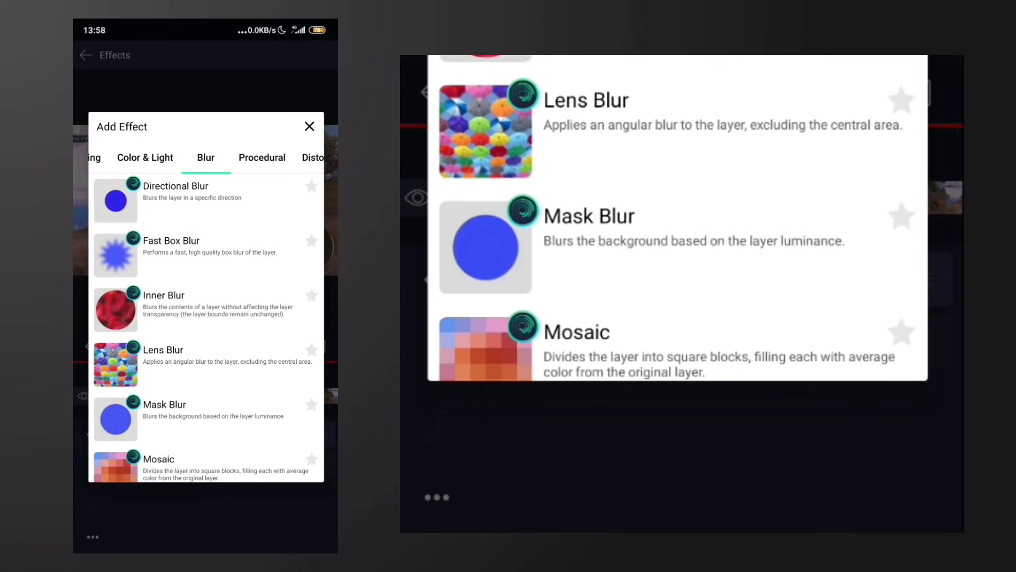
pyautogui.scroll(-3)
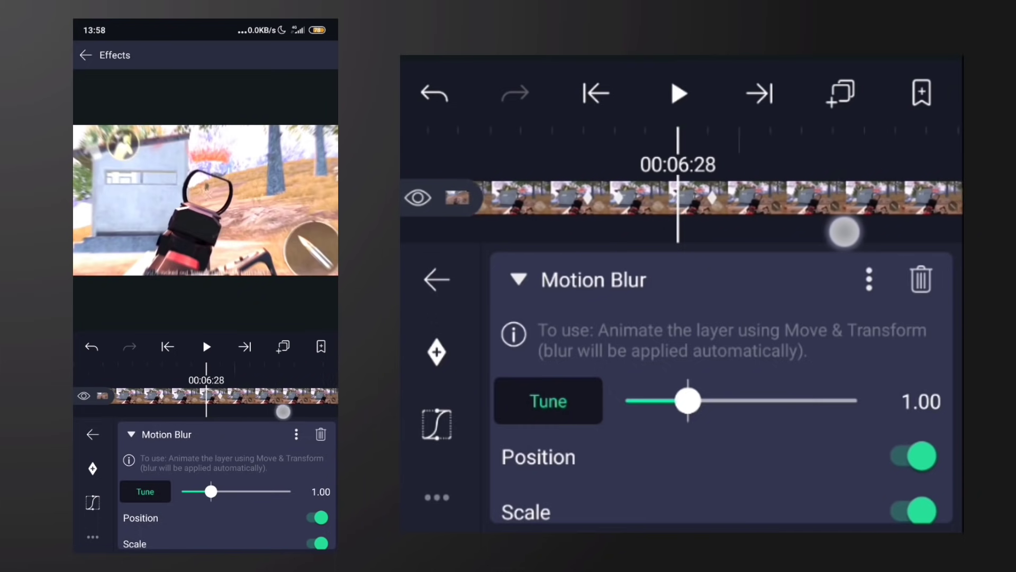
# - Set the Motion Blur strength to 1.20 with the Tune slider
pyautogui.moveTo(845, 232); pyautogui.dragTo(824, 241)
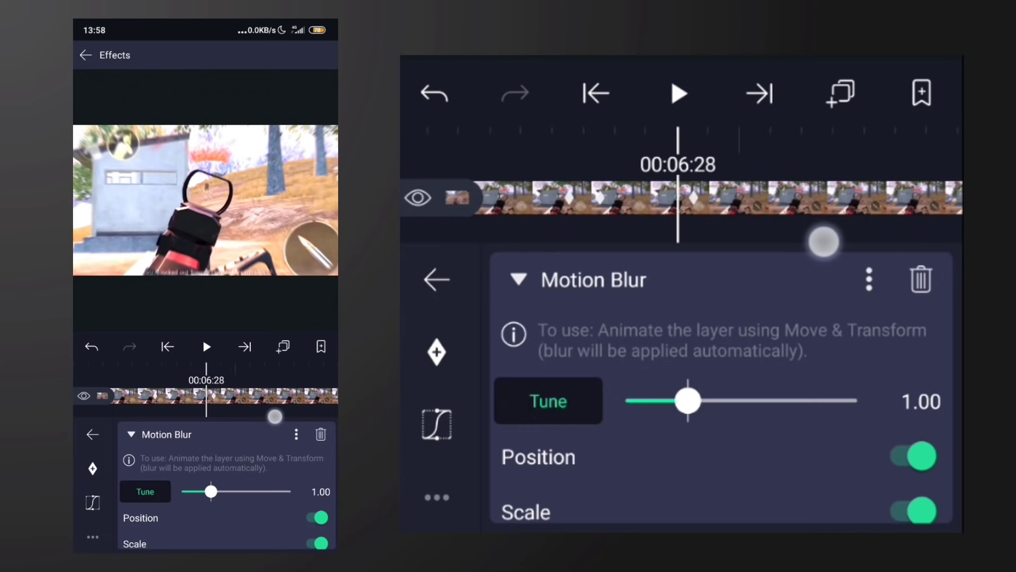
pyautogui.moveTo(688, 400); pyautogui.dragTo(625, 400)
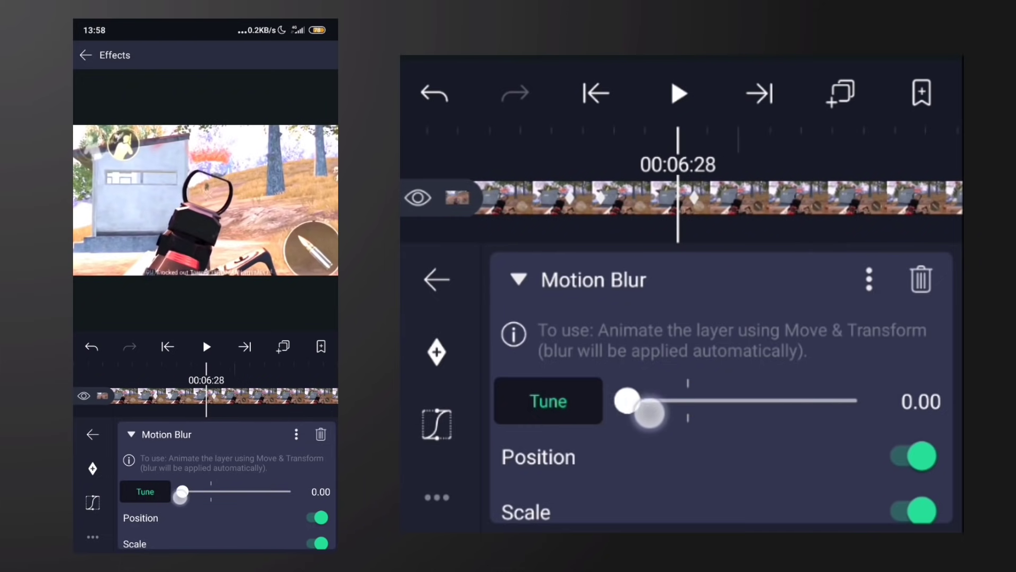
pyautogui.moveTo(624, 401); pyautogui.dragTo(705, 400)
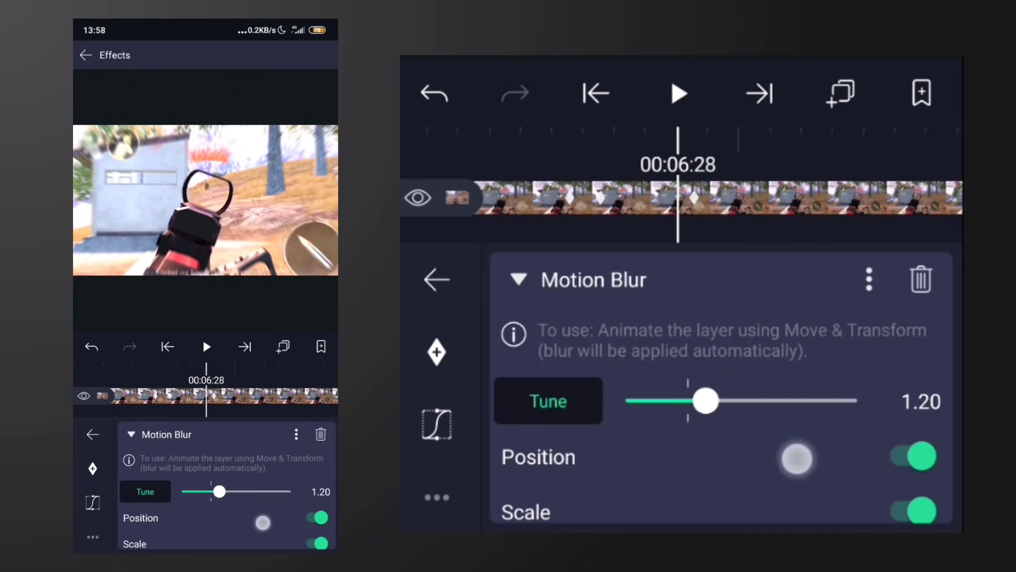